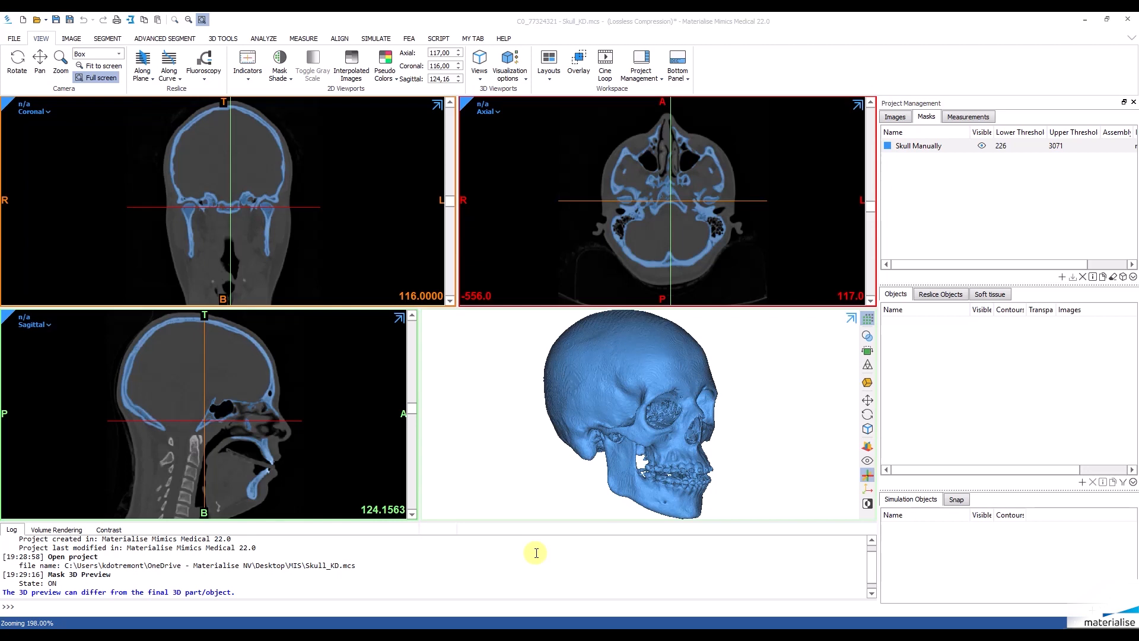
mouse_move(955, 597)
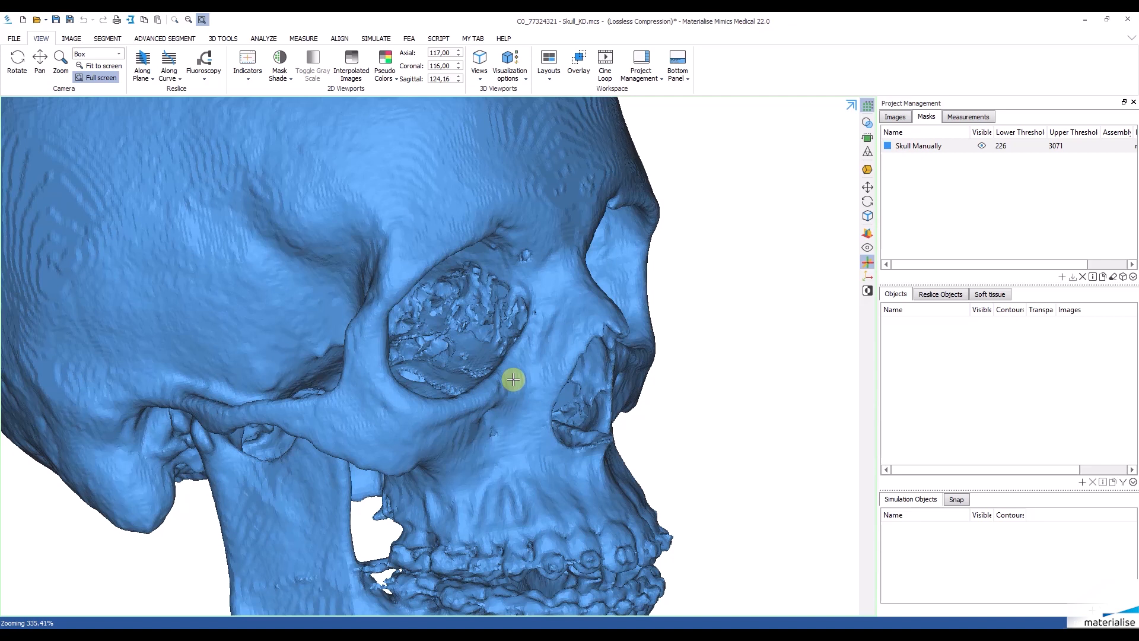
mouse_move(375, 527)
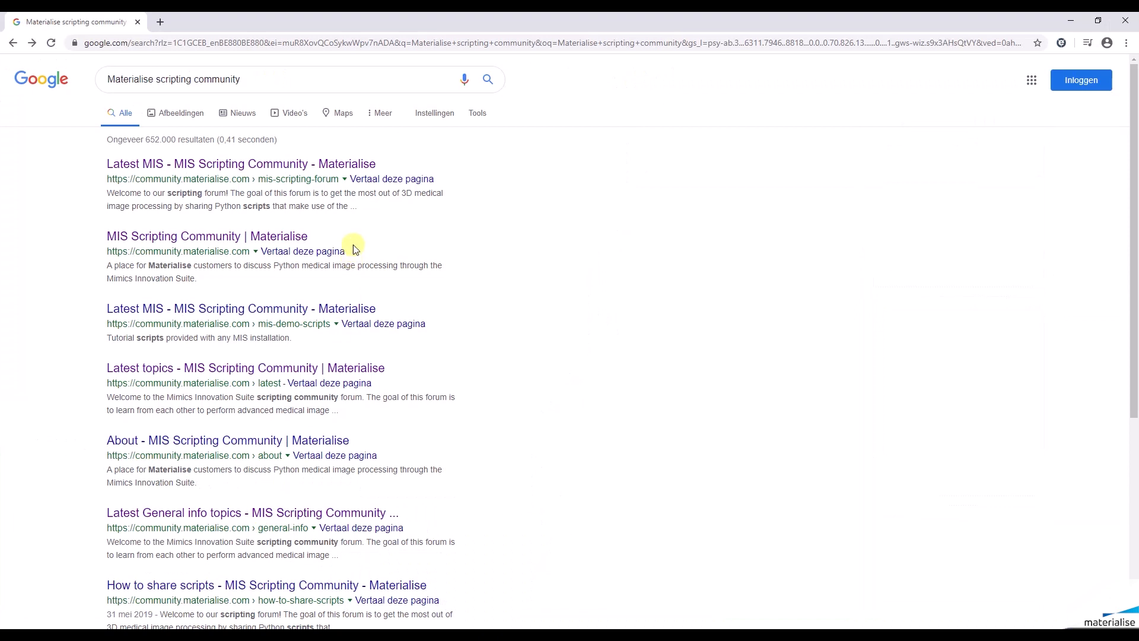
Open the MIS Scripting Community post 'Automatic reconstruction of the orbital floor and the maxillar sinus'
left_click(241, 163)
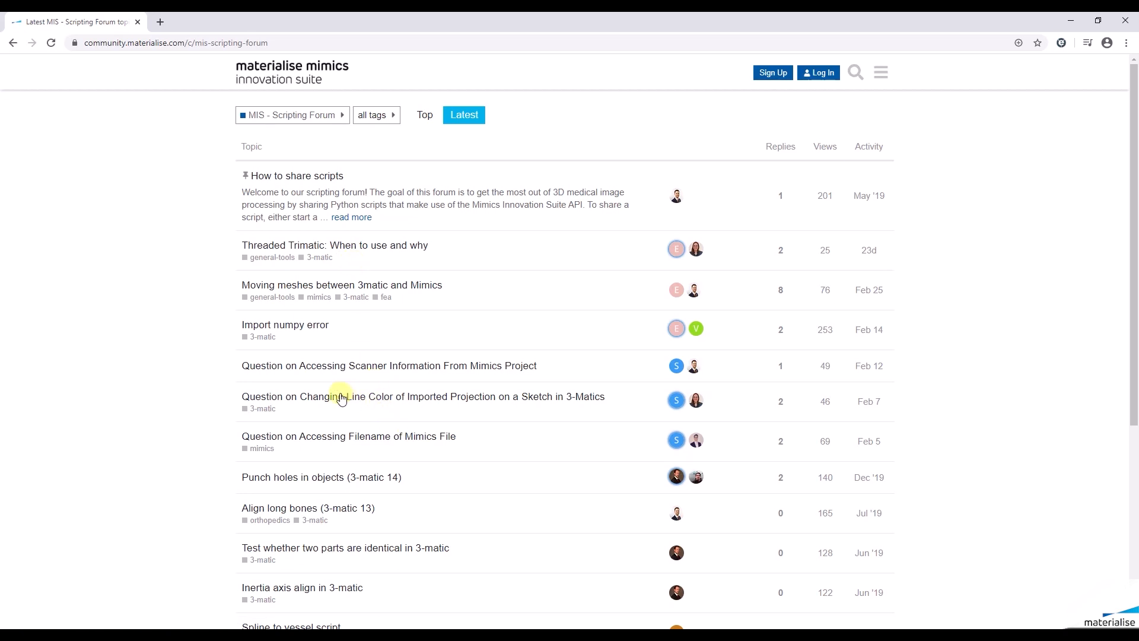
scroll("down", 3)
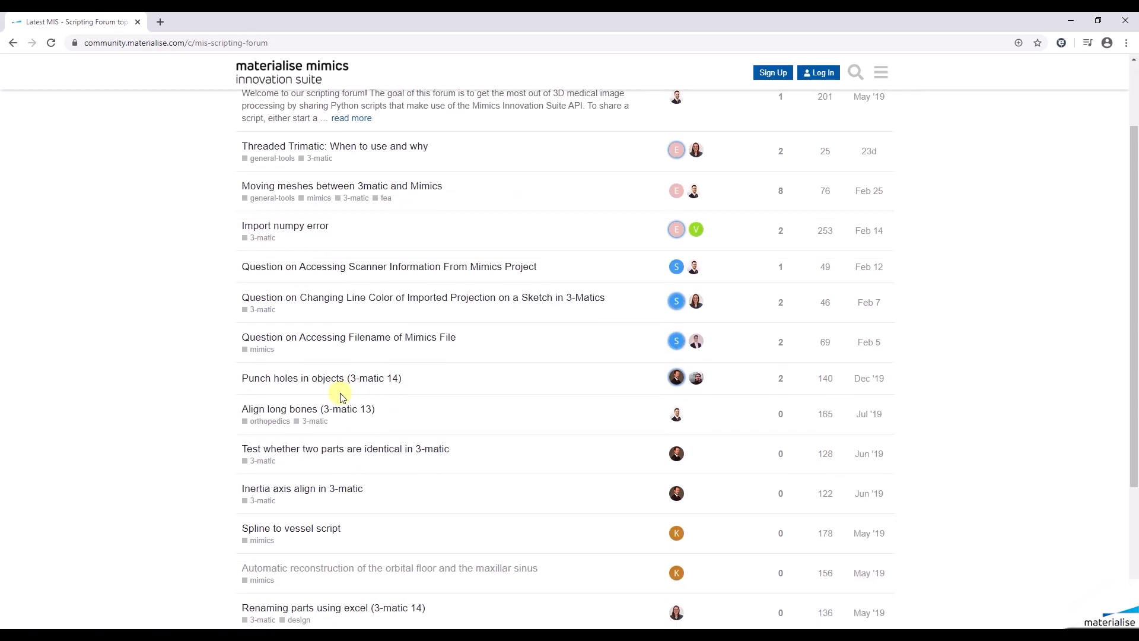
mouse_move(334, 392)
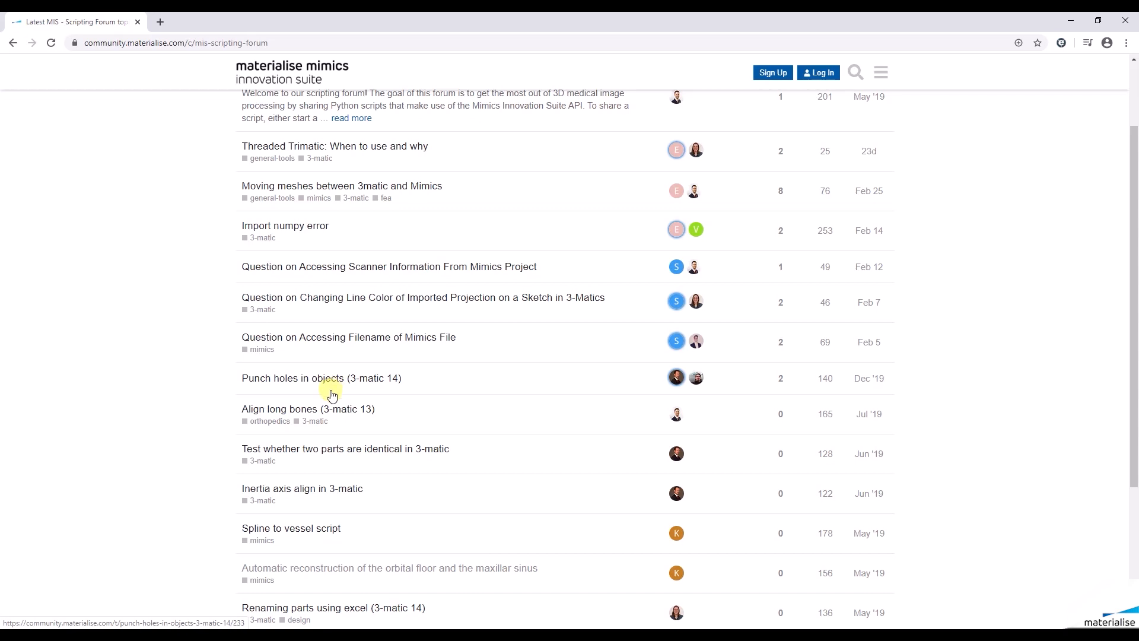
left_click(389, 568)
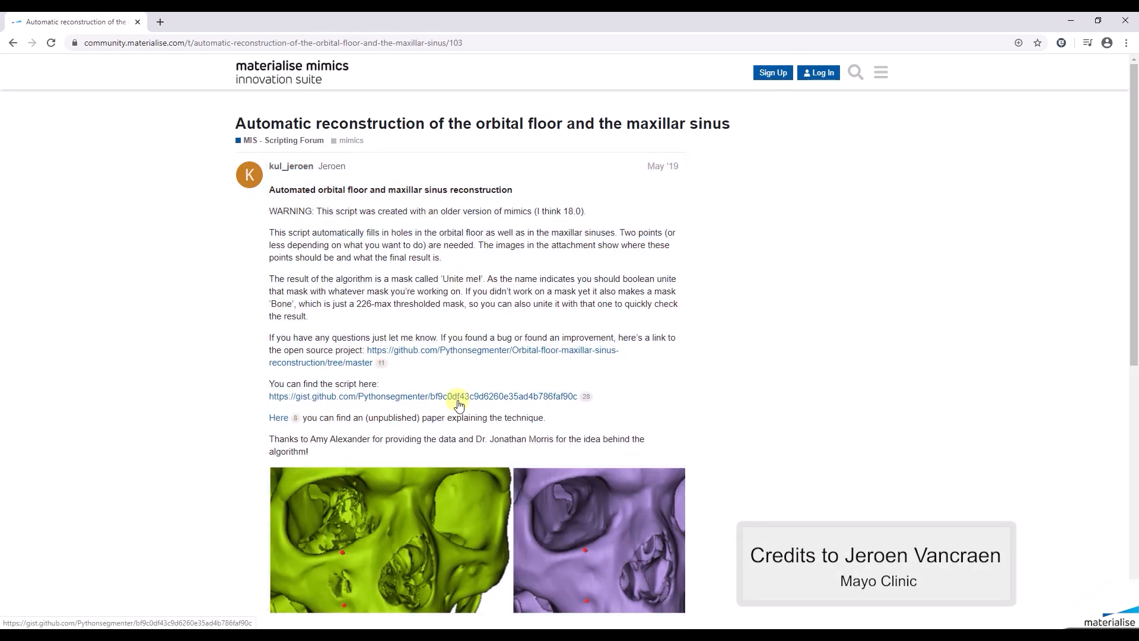
Download OrbitalFloorAndMaxillarSinus.py from the post's GitHub Gist page to the desktop
left_click(458, 396)
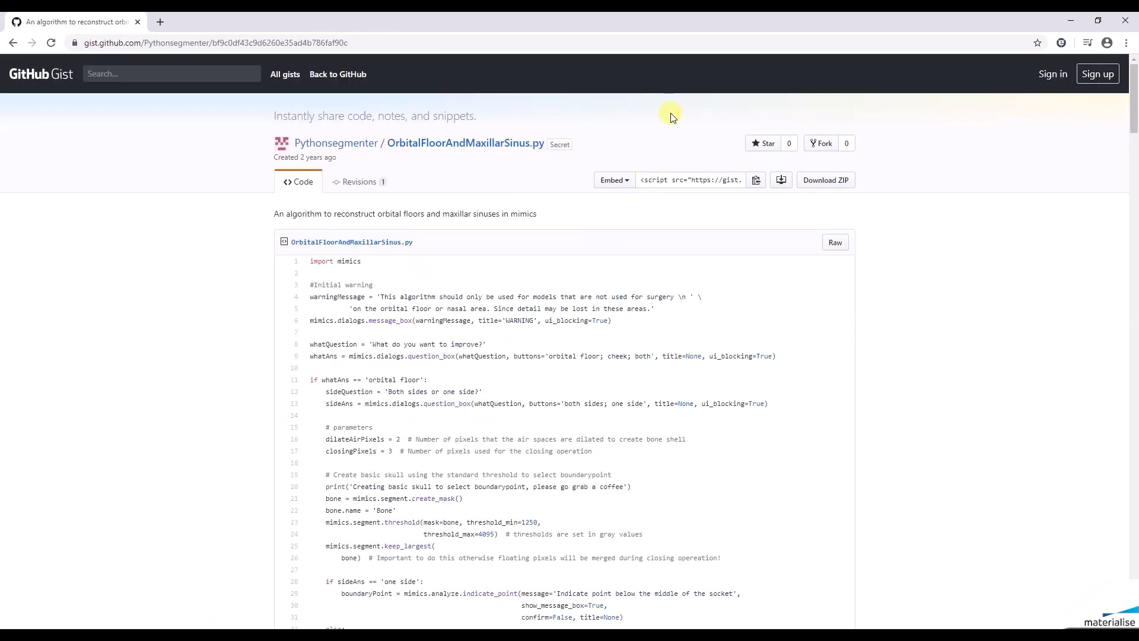
left_click(826, 180)
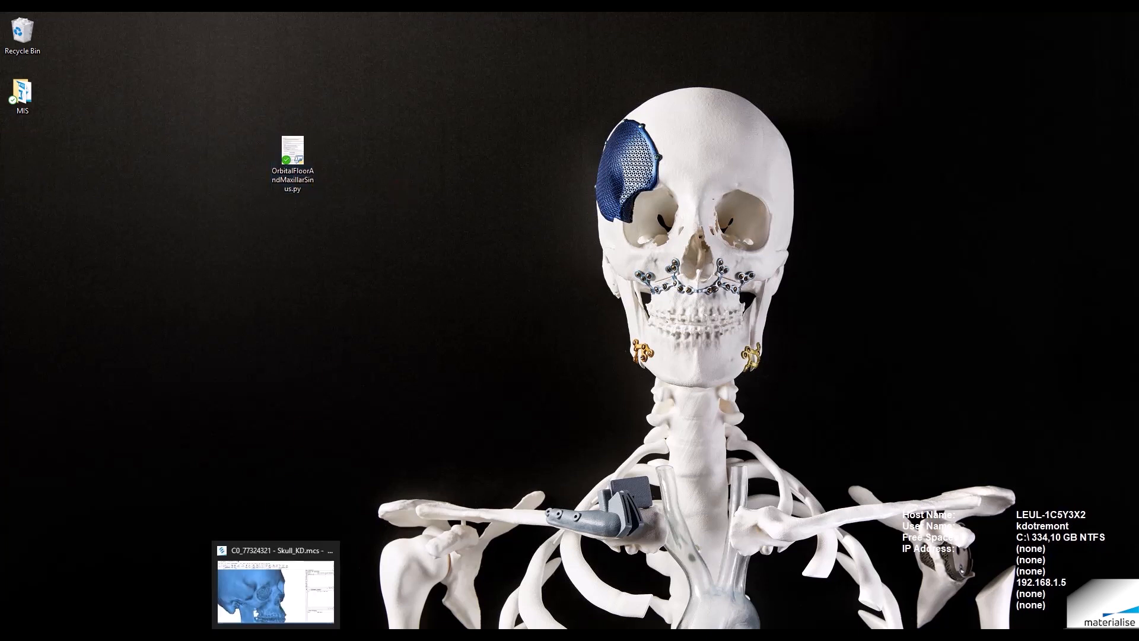
Back in the Mimics skull project, delete the Skull Manually mask and show the SCRIPT tab
left_click(275, 596)
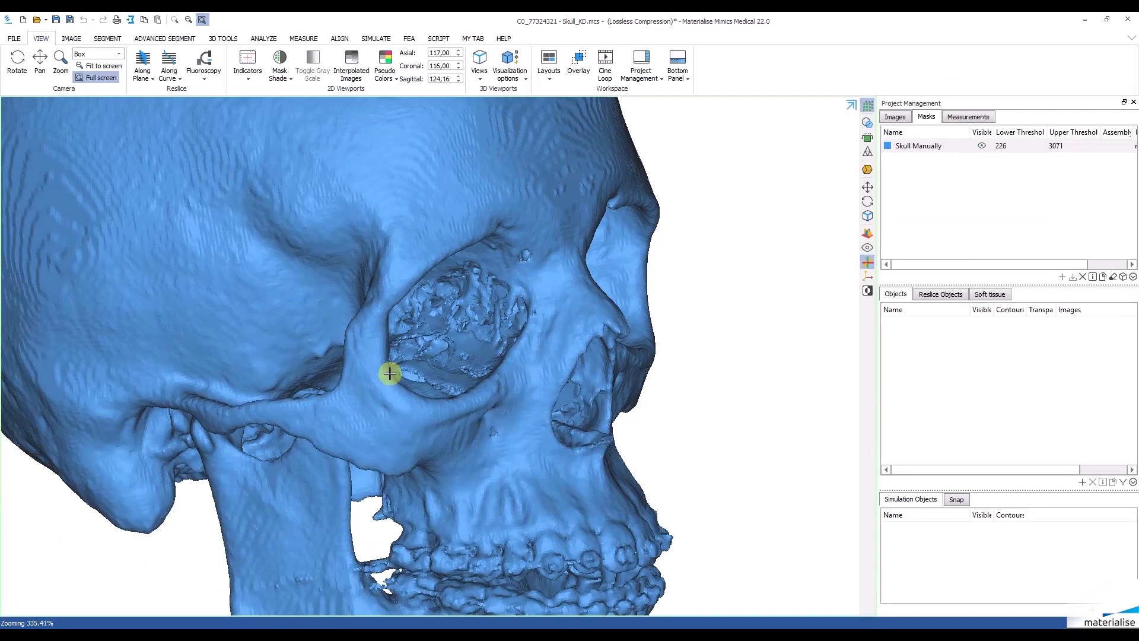
double_click(919, 146)
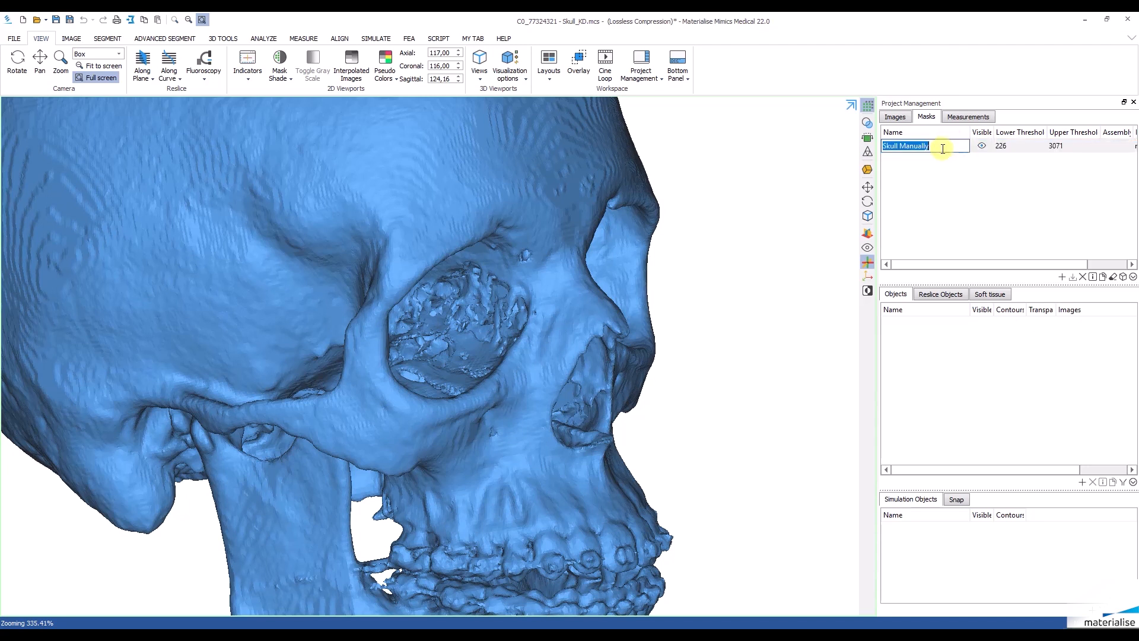
left_click(963, 174)
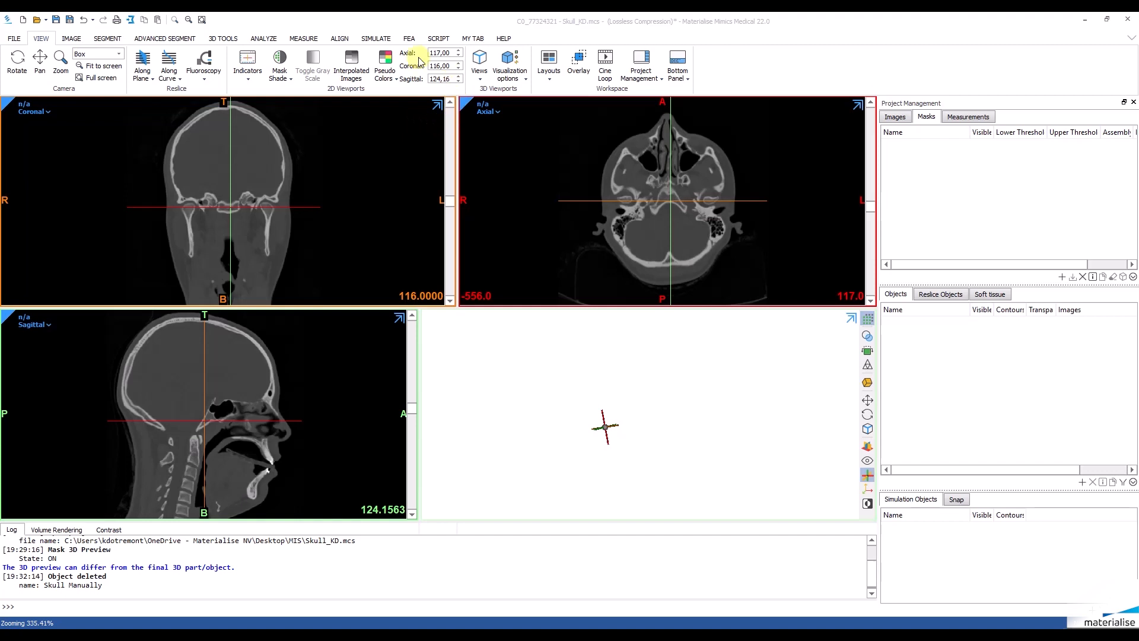
left_click(439, 39)
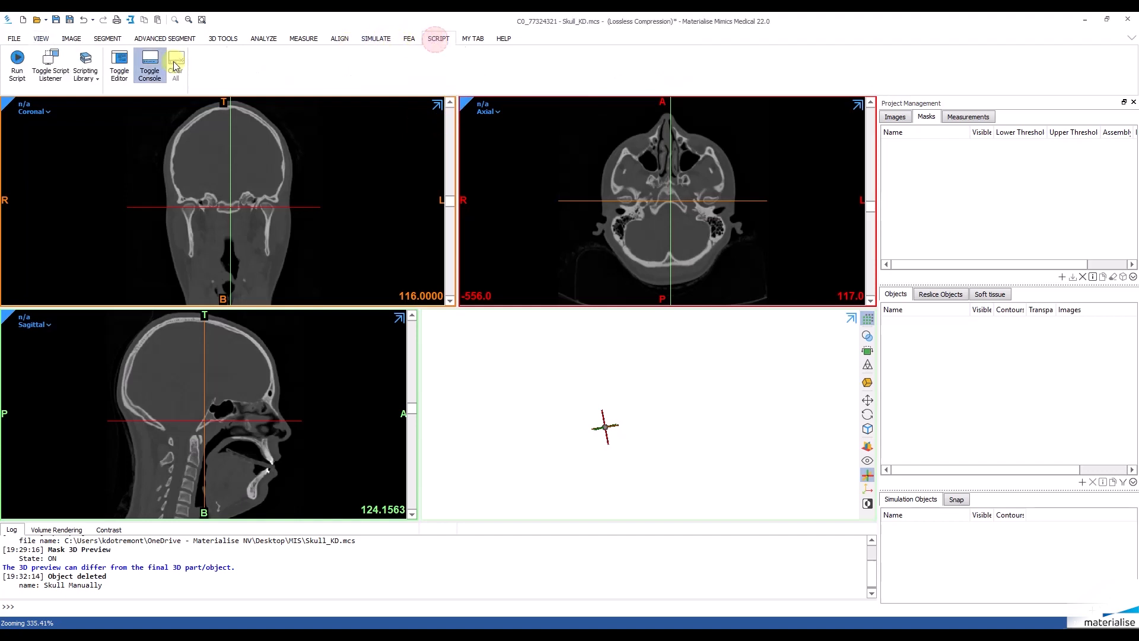
Run OrbitalFloorAndMaxillarSinus.py in the script editor, accept the warning, and choose 'both'
left_click(119, 61)
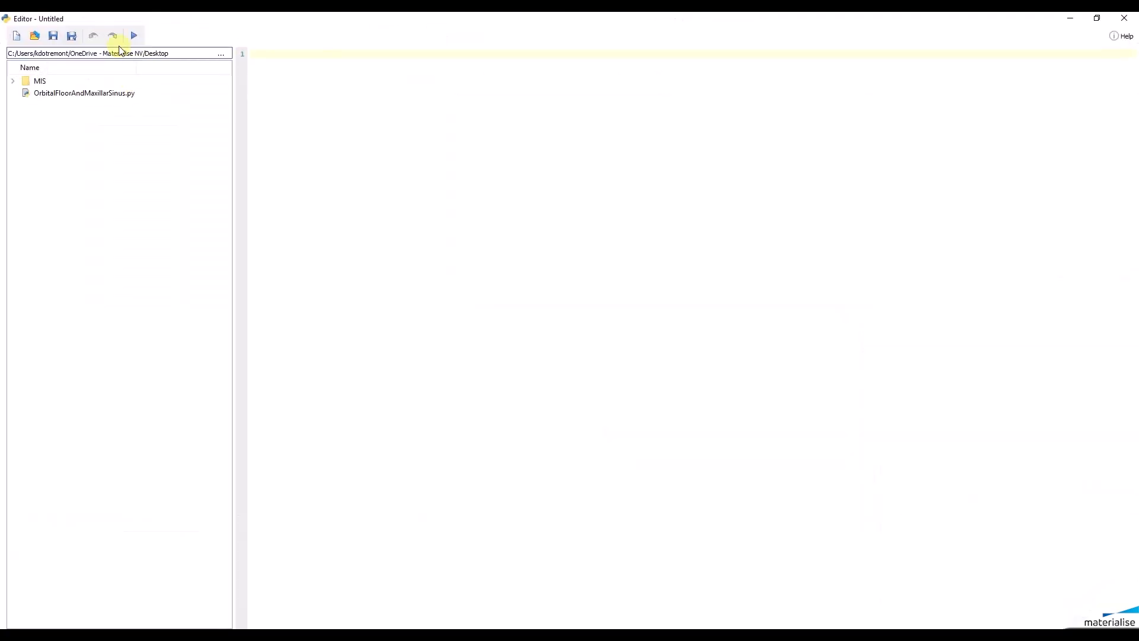
left_click(97, 93)
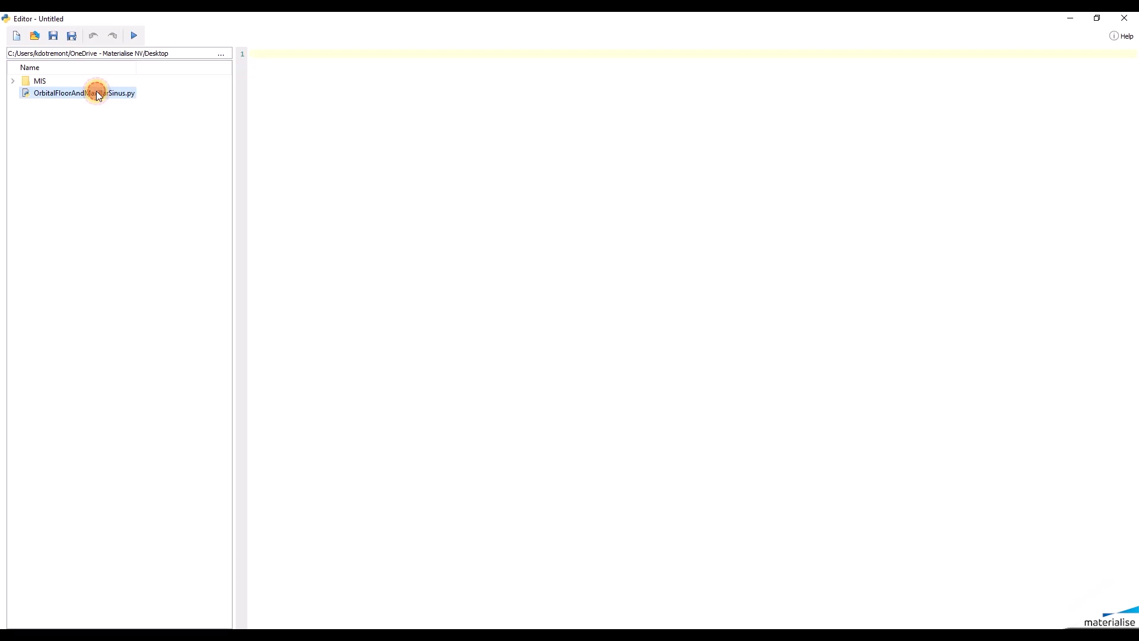
double_click(98, 93)
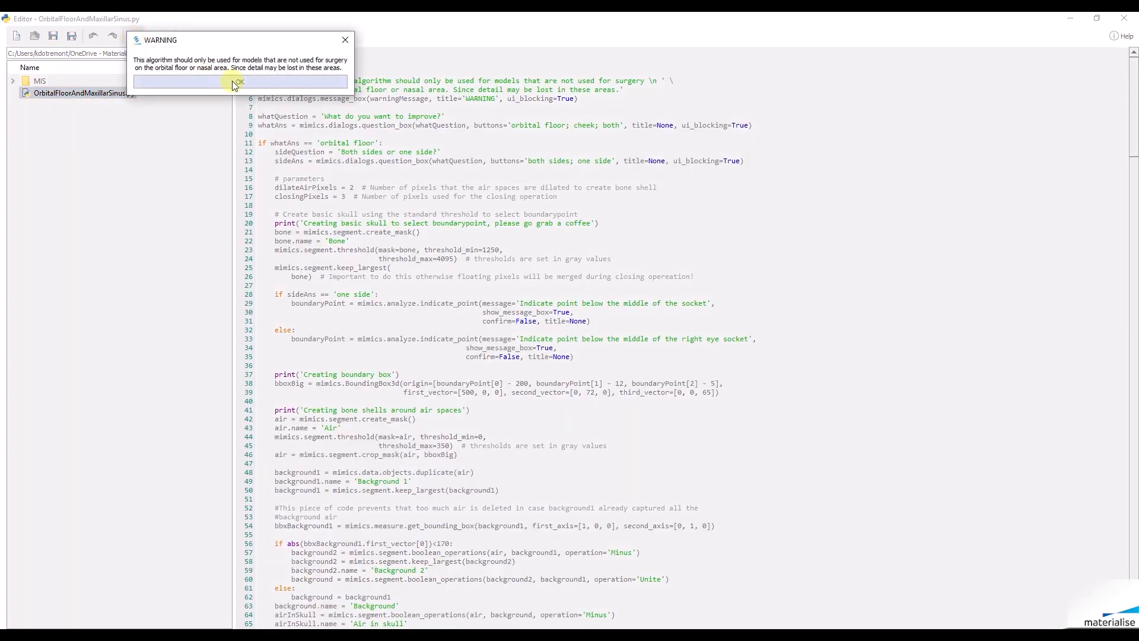
left_click(236, 82)
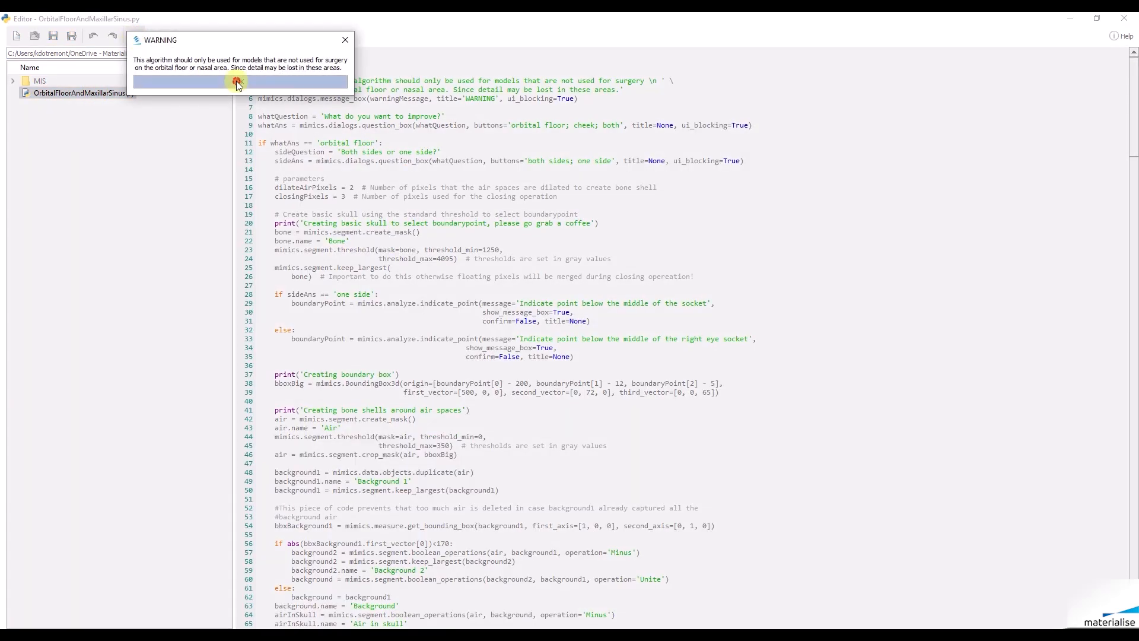
left_click(236, 82)
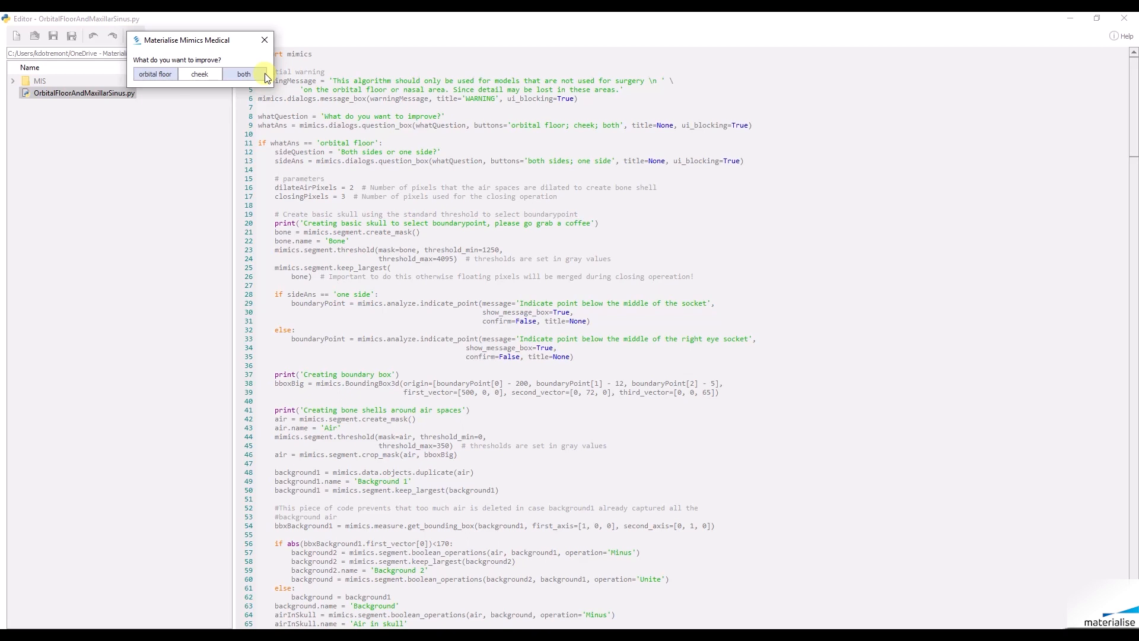
left_click(242, 73)
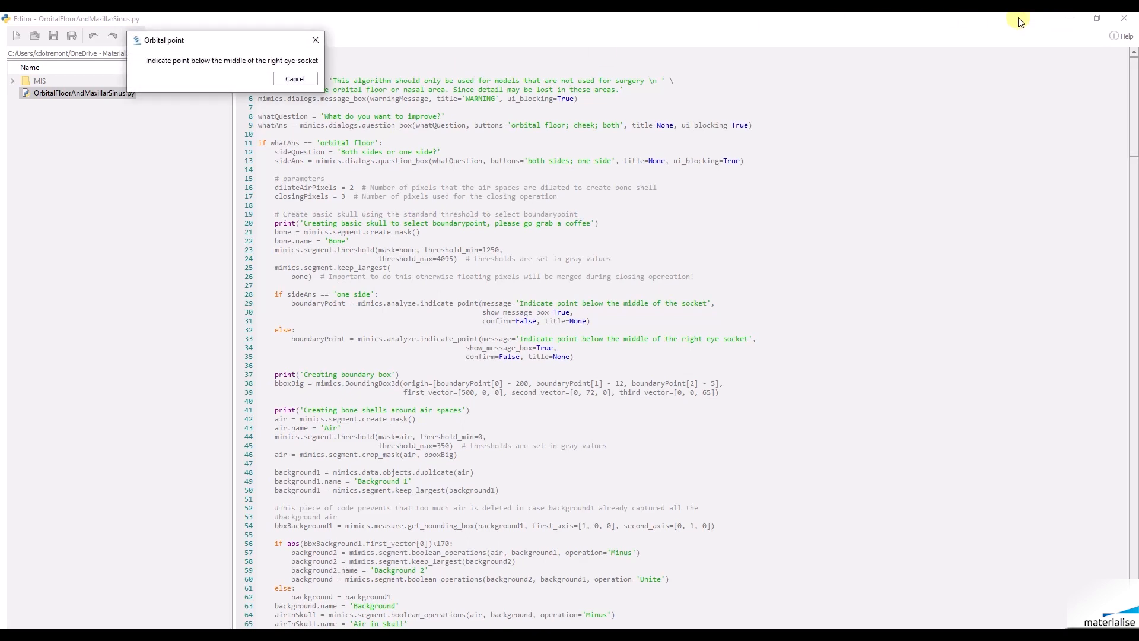
Hide the editor, make the sagittal view full screen, and mark below the right eye-socket
left_click(295, 78)
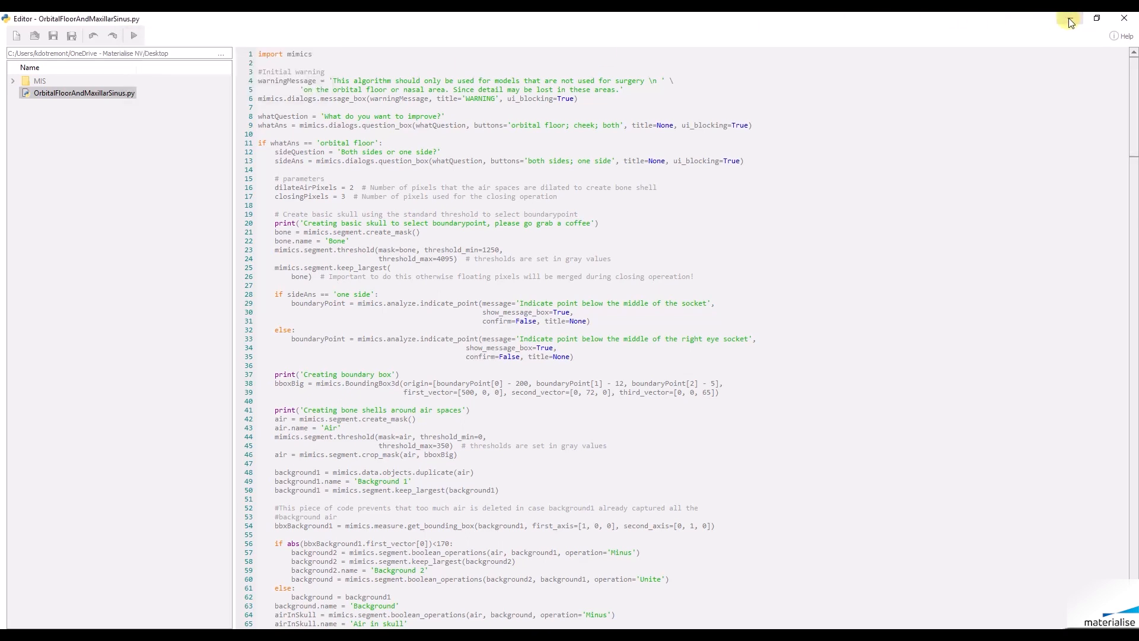
left_click(107, 29)
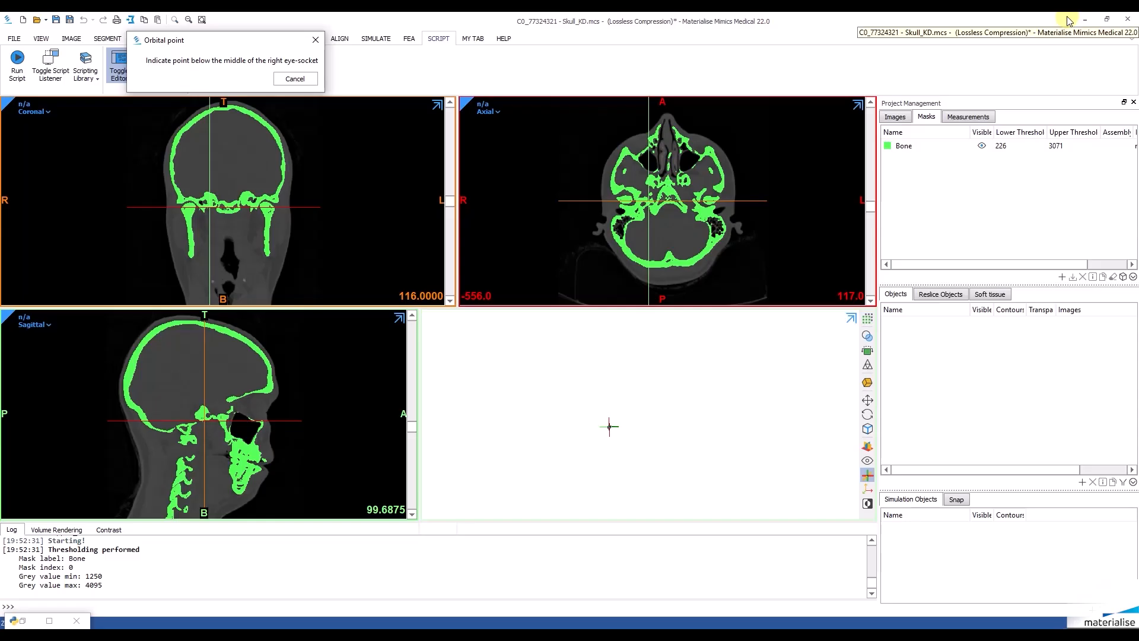
mouse_move(447, 56)
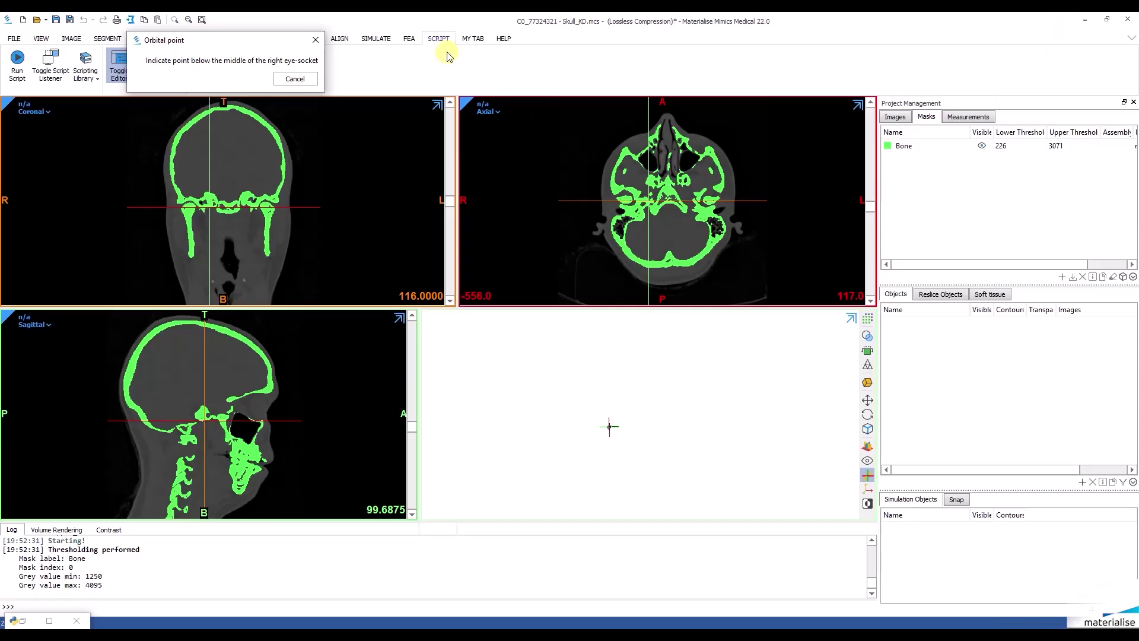
left_click(41, 38)
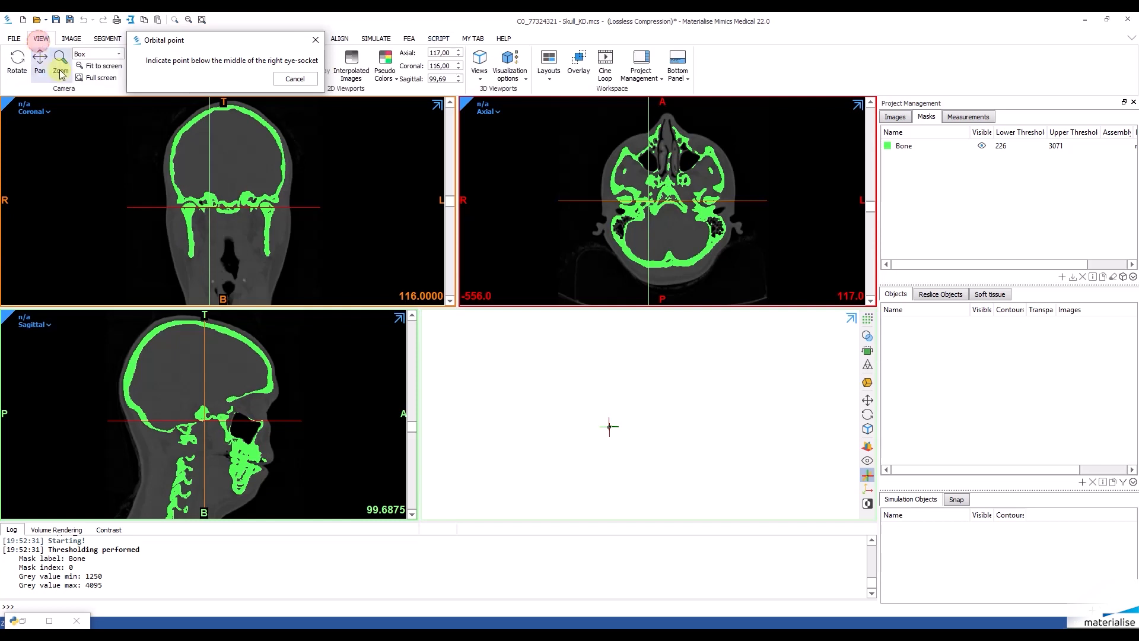
left_click(99, 77)
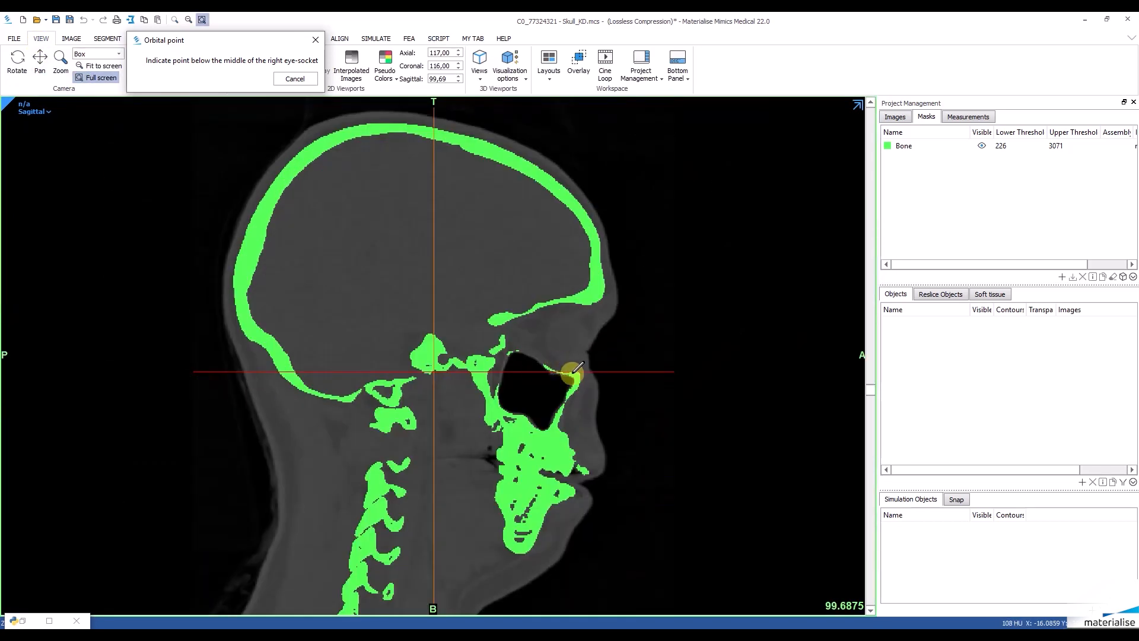
left_click(570, 371)
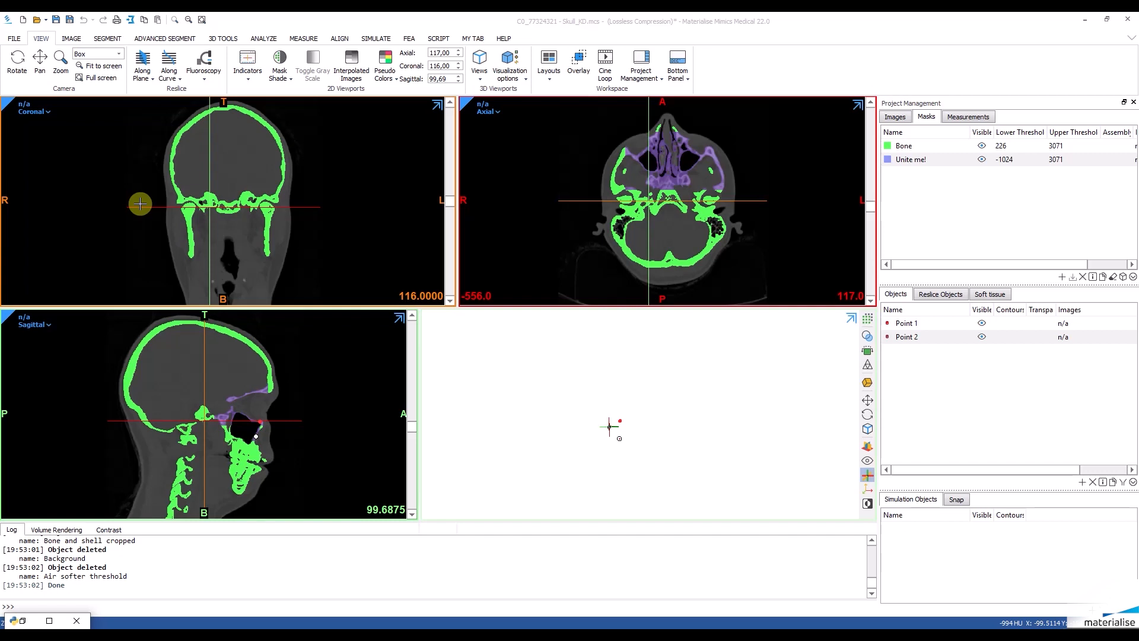
Unite the Bone and 'Unite me!' masks with Boolean Operations into a Yellow mask
left_click(918, 146)
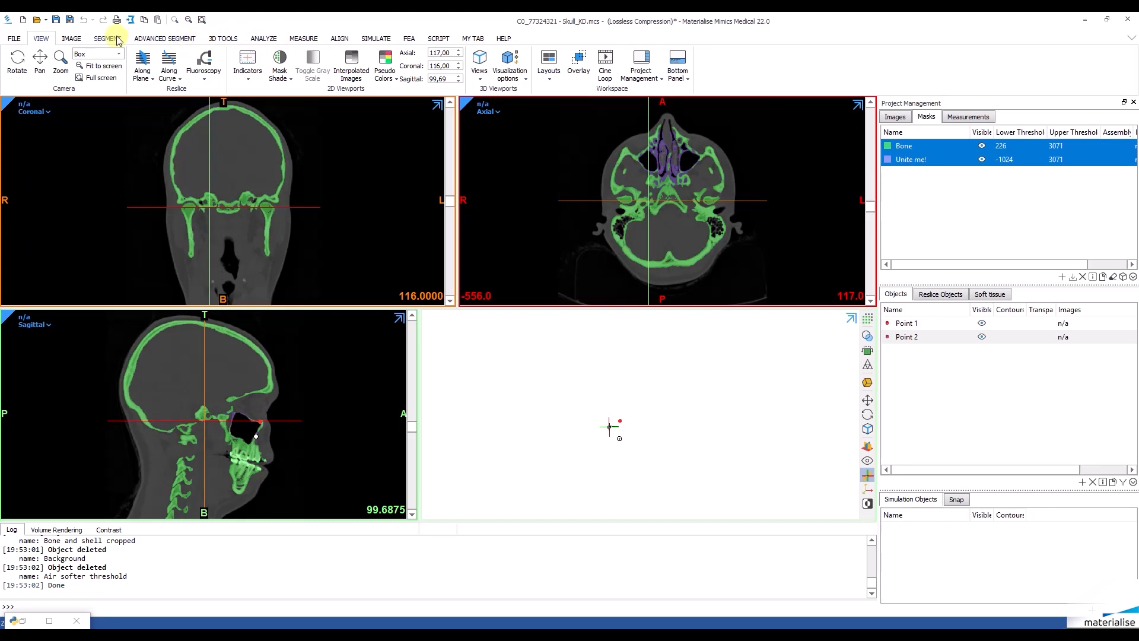
left_click(406, 64)
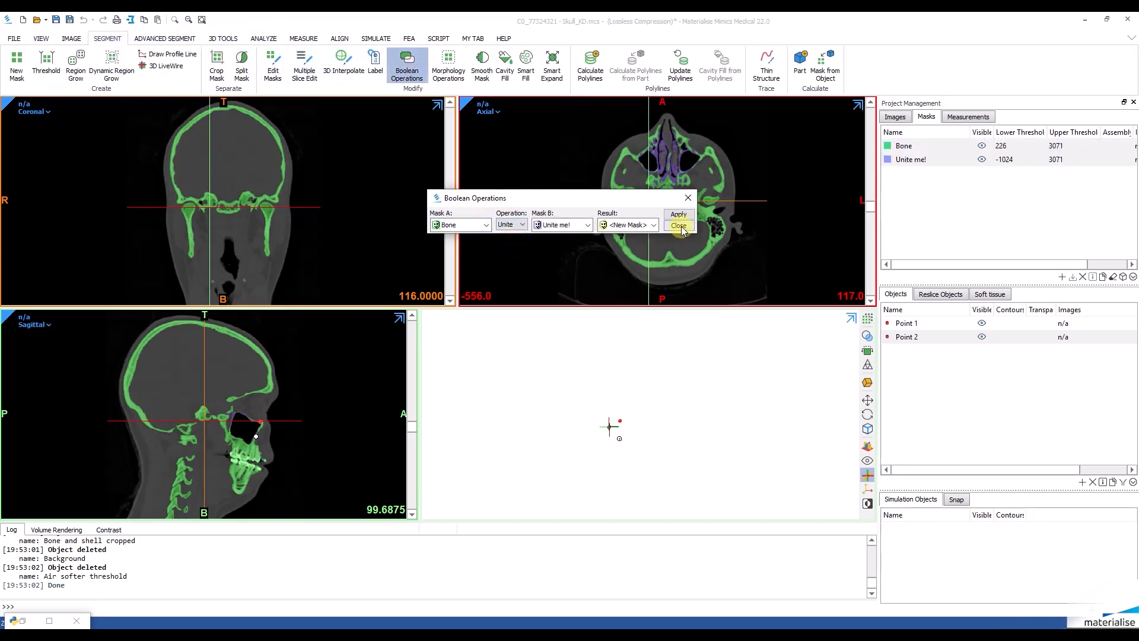
left_click(678, 214)
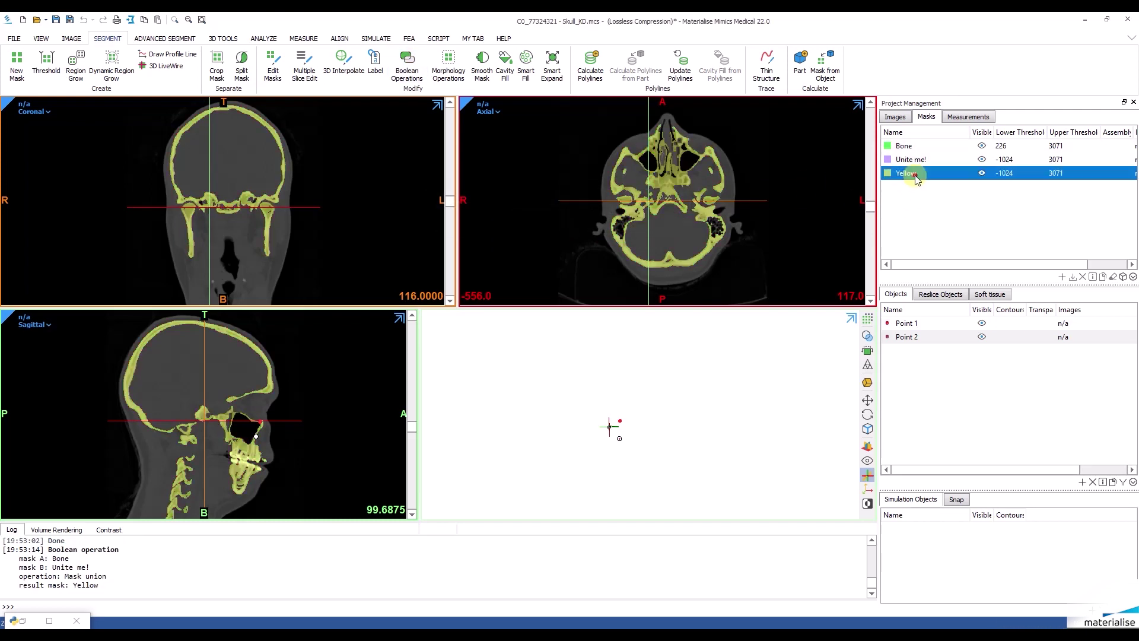
mouse_move(948, 189)
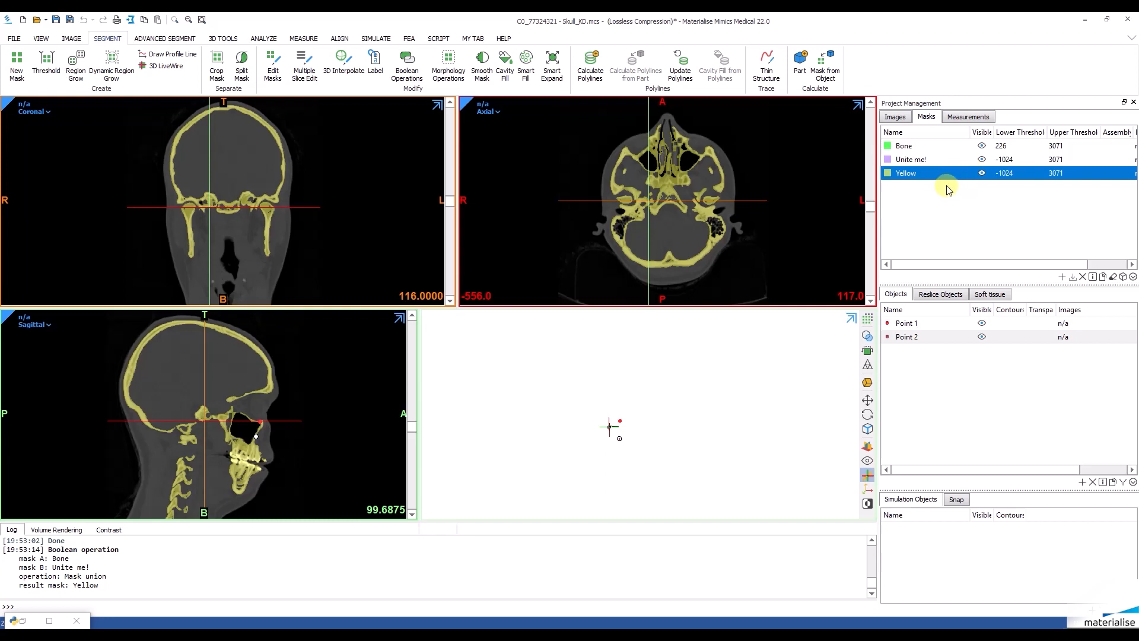
mouse_move(868, 319)
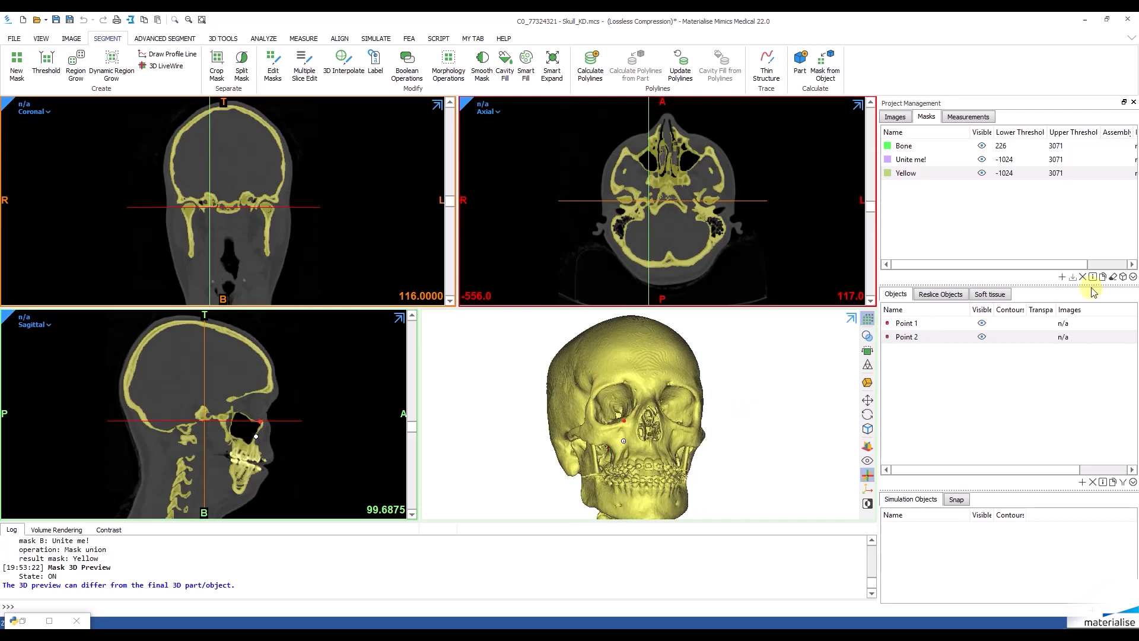
Calculate a 3D part Yellow 1 from the Yellow mask at Optimal quality
left_click(799, 59)
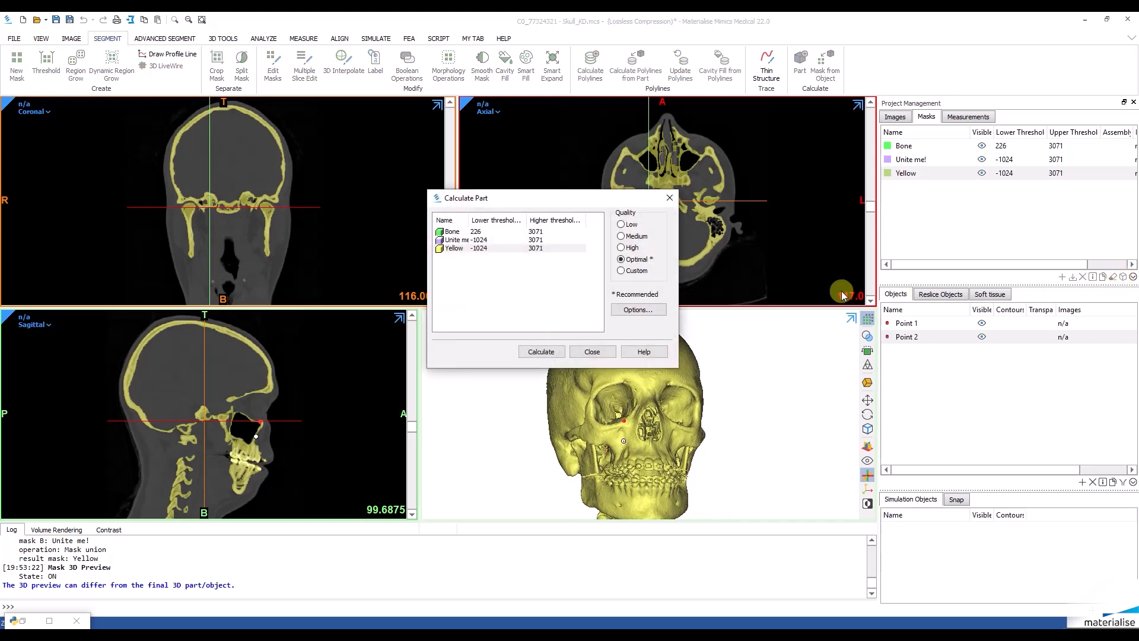
left_click(541, 351)
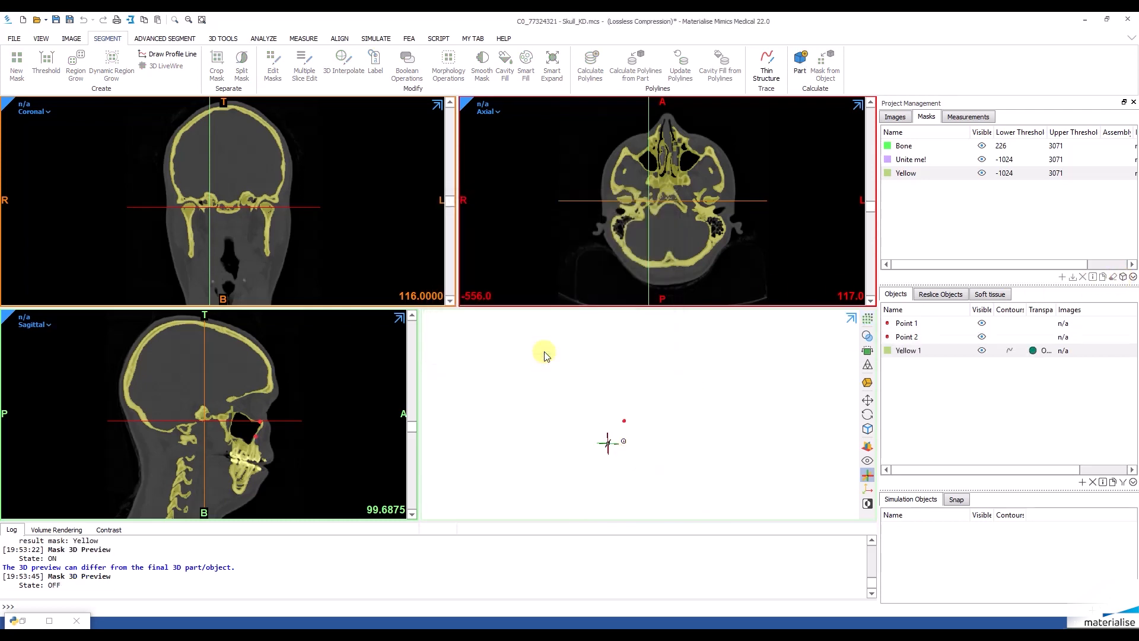
left_click(799, 61)
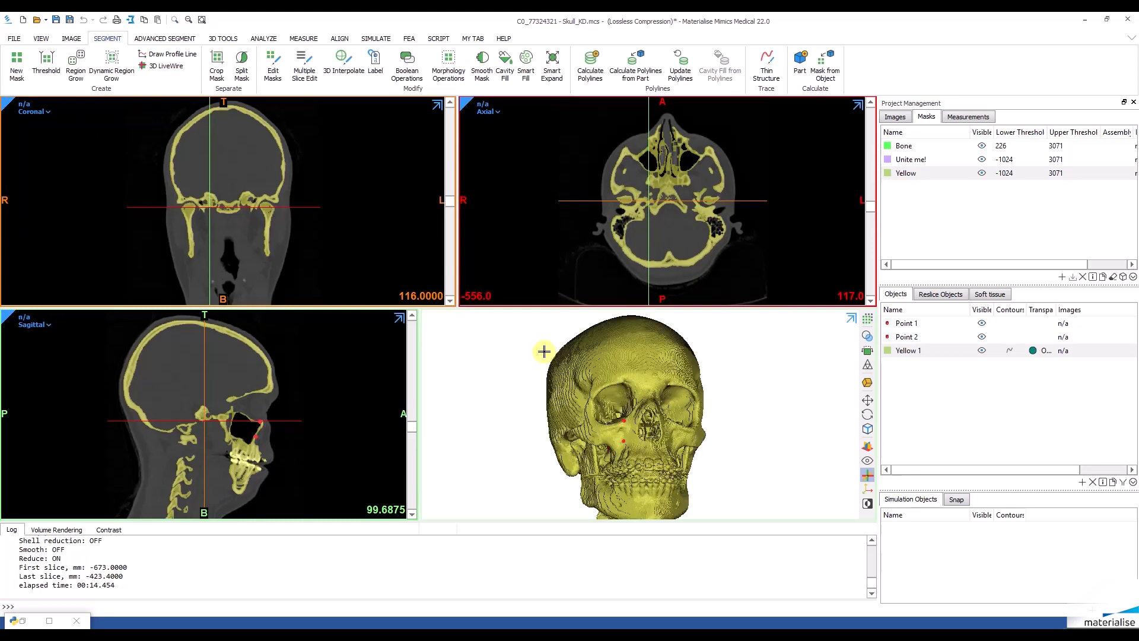
mouse_move(767, 361)
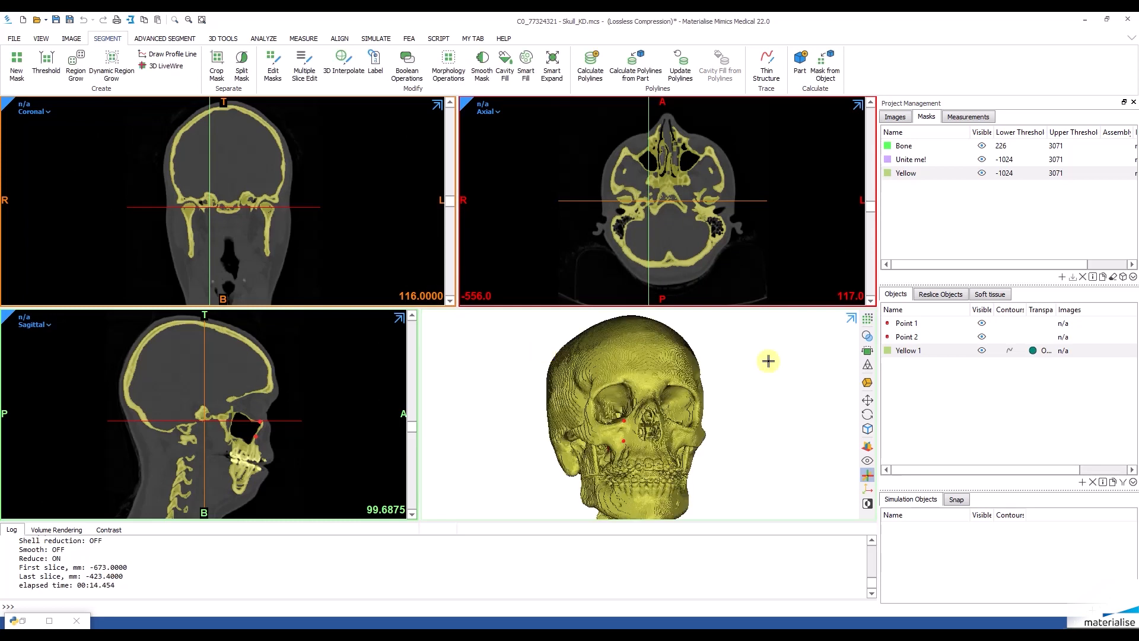
left_click(223, 38)
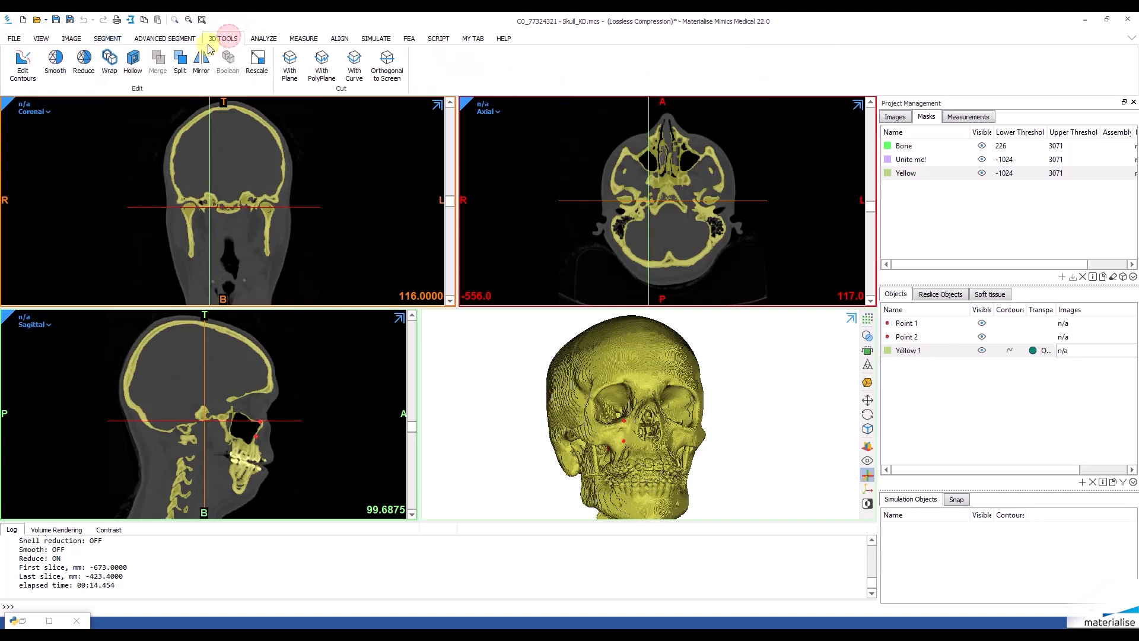
Wrap Yellow 1 with default settings, then set Wrapped_Yellow 1's type to Bone
left_click(108, 61)
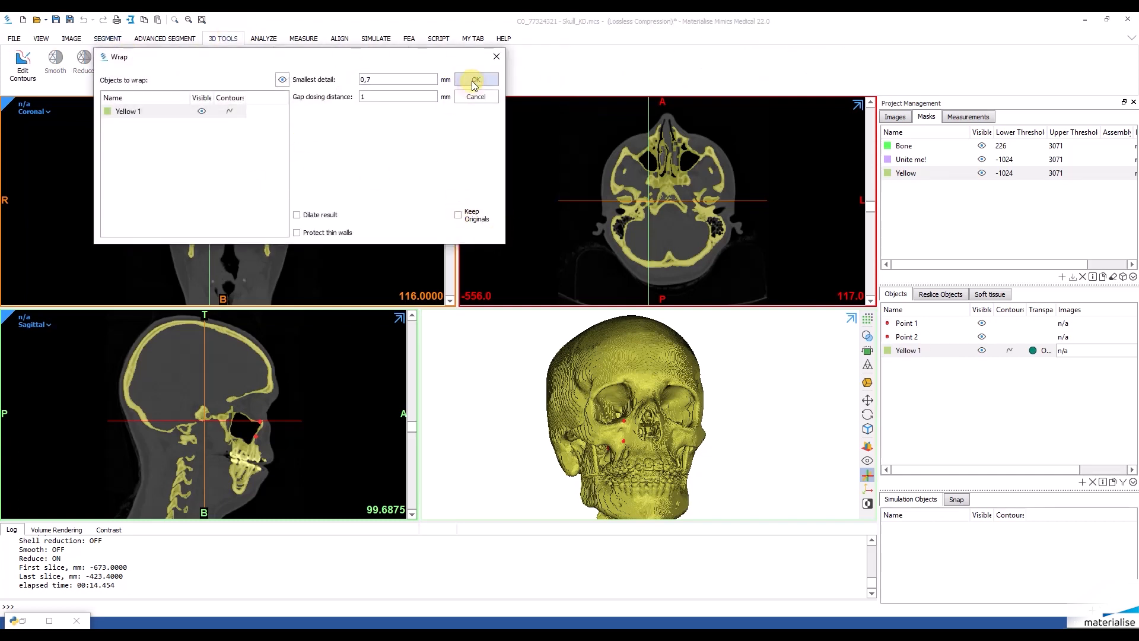
left_click(476, 79)
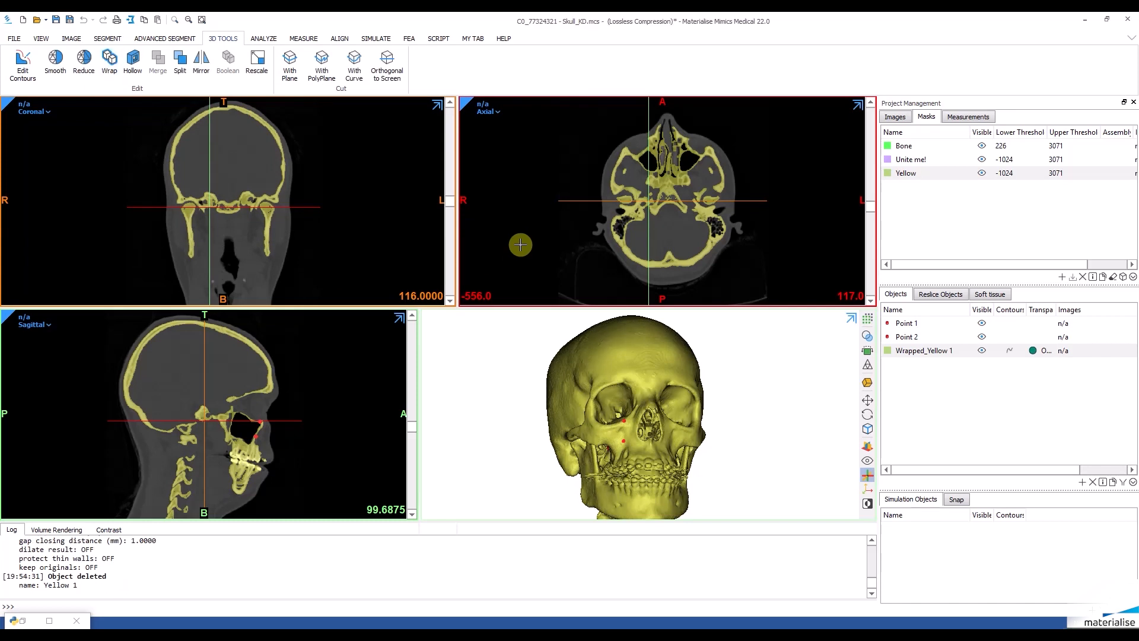
mouse_move(1109, 471)
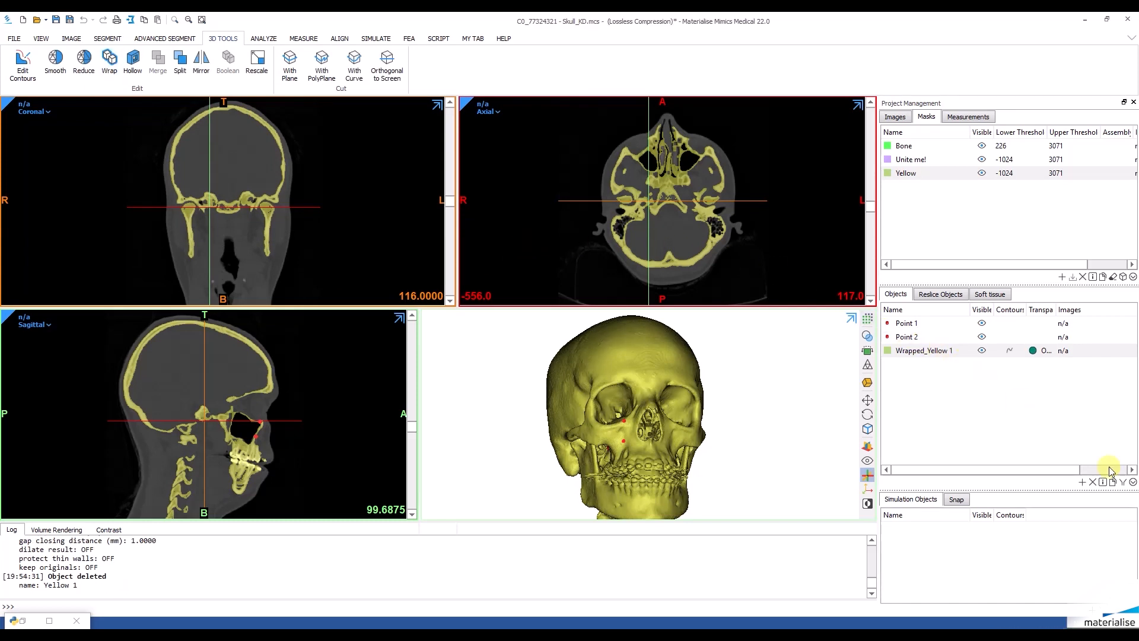
double_click(924, 350)
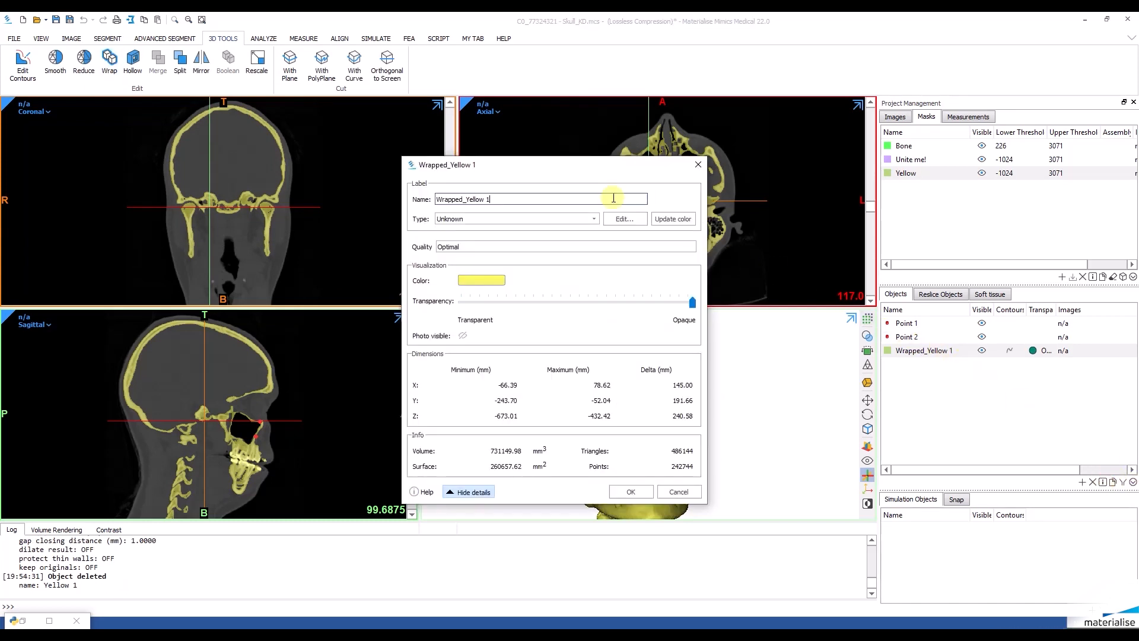
left_click(515, 219)
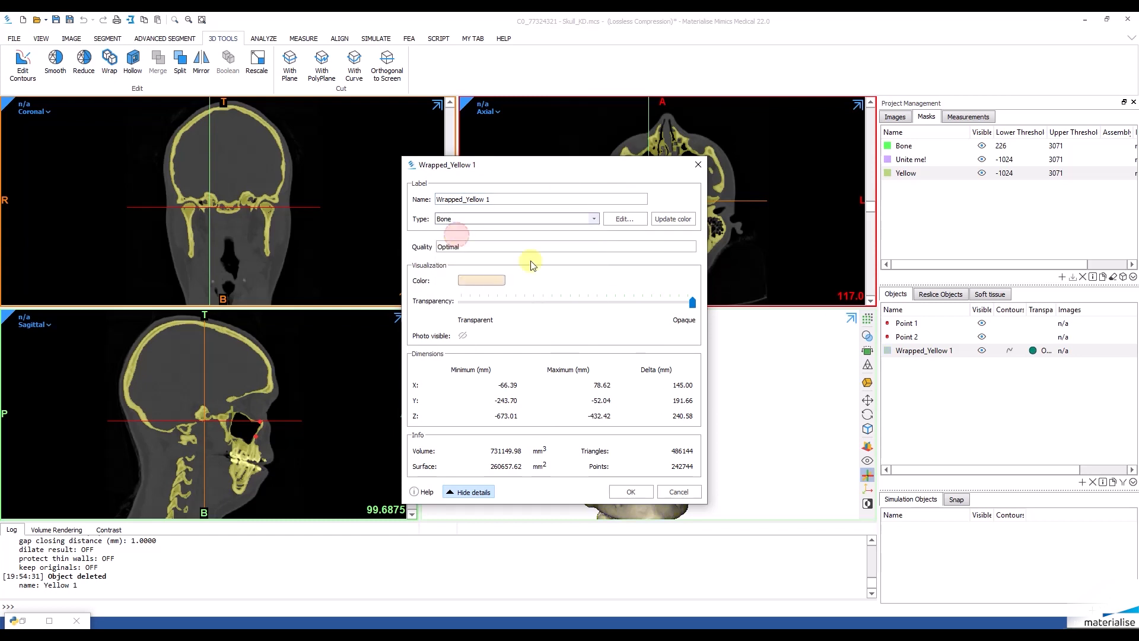
left_click(630, 491)
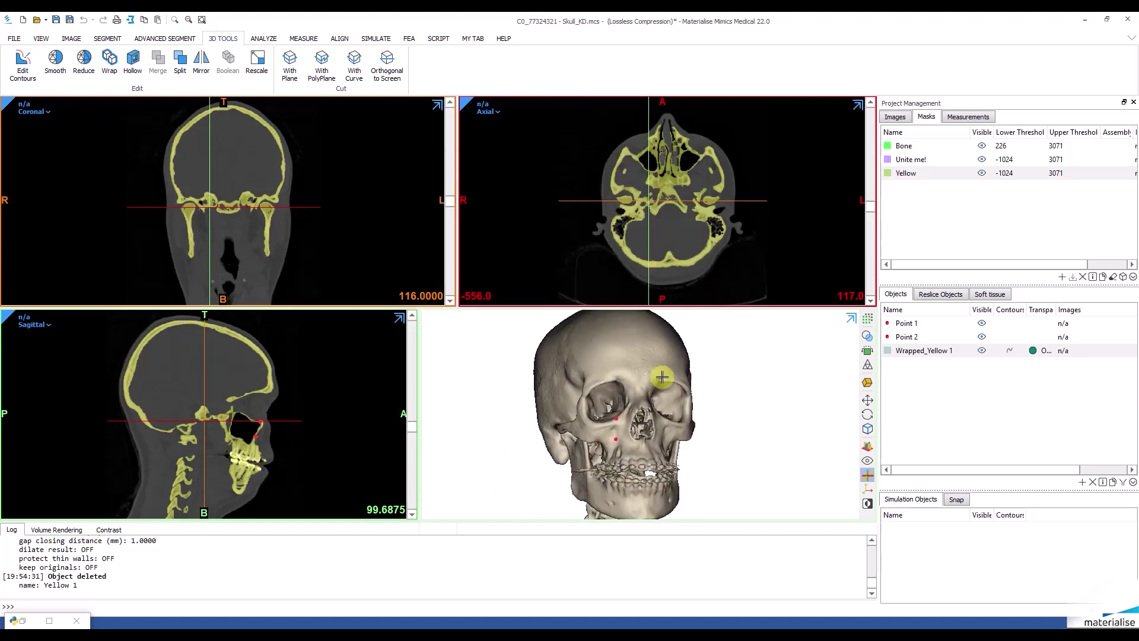